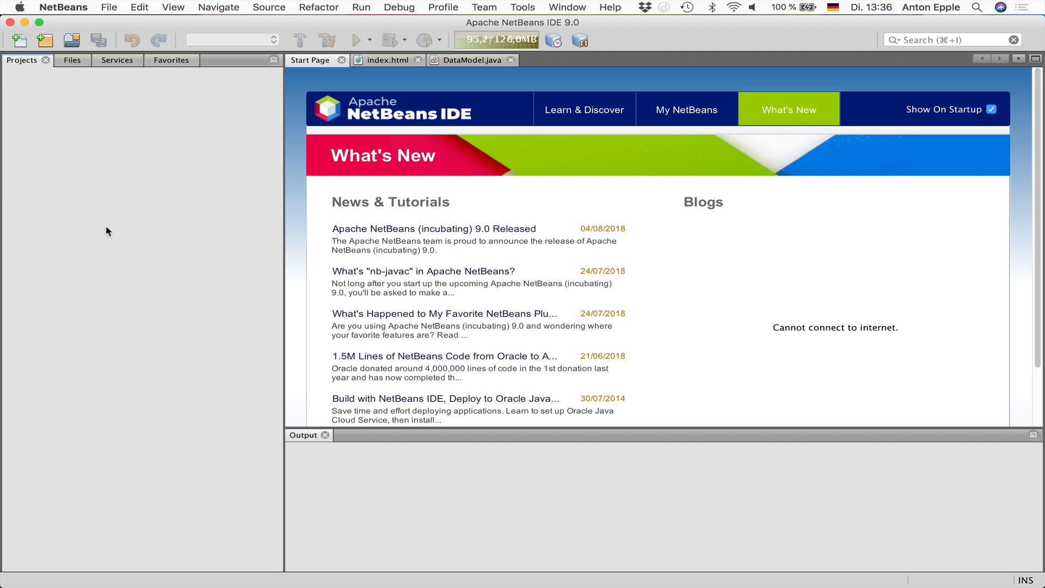
mouse_move(122, 181)
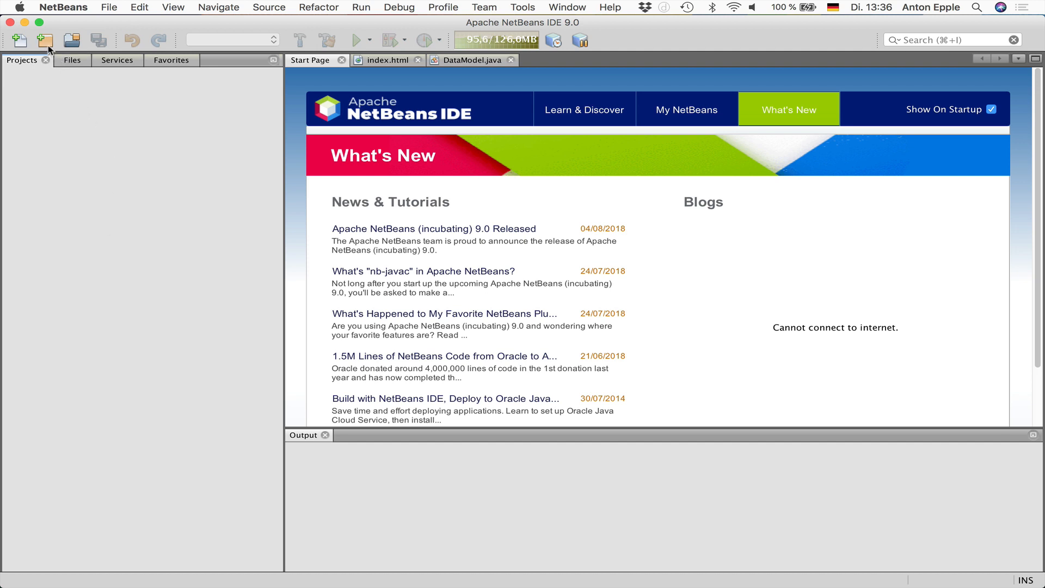
Begin a New Project of category Java, type Java Frontend Application, and proceed to naming.
click(45, 41)
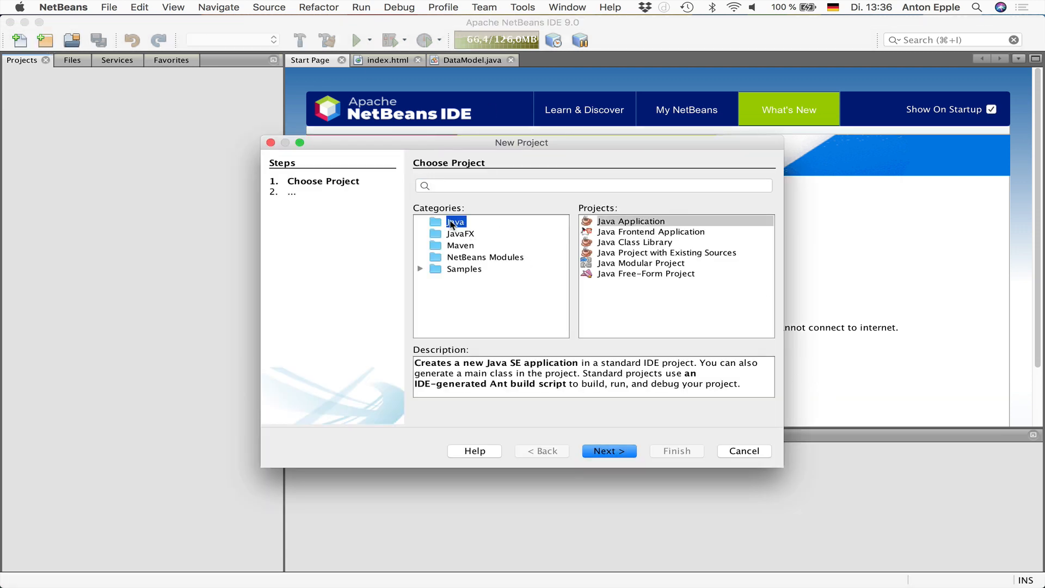
click(651, 231)
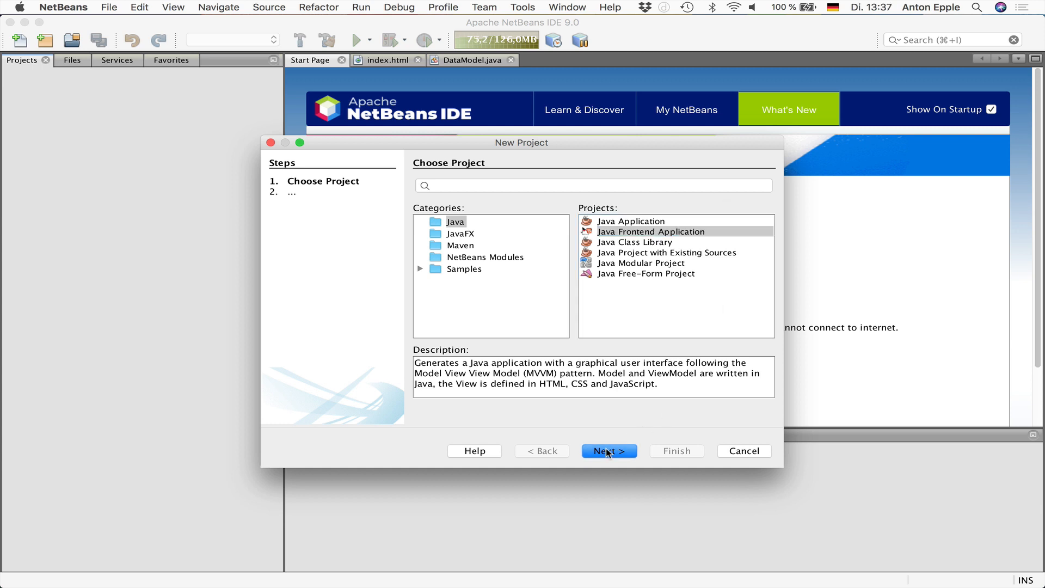
click(608, 451)
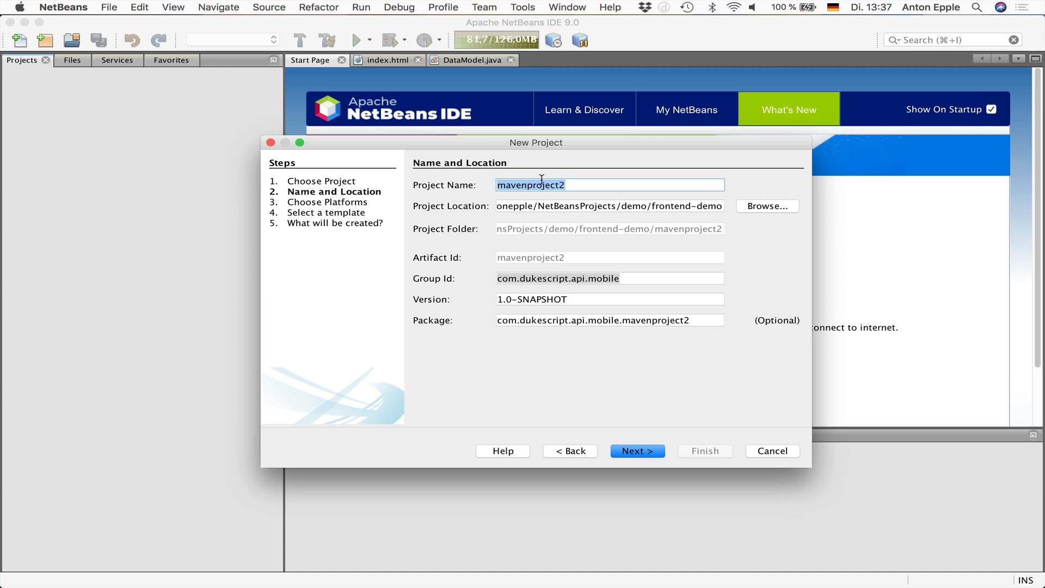
Name the project ios-demo (package com.dukescript.api.mobile.ios.demo) and continue to platforms.
text(ios)
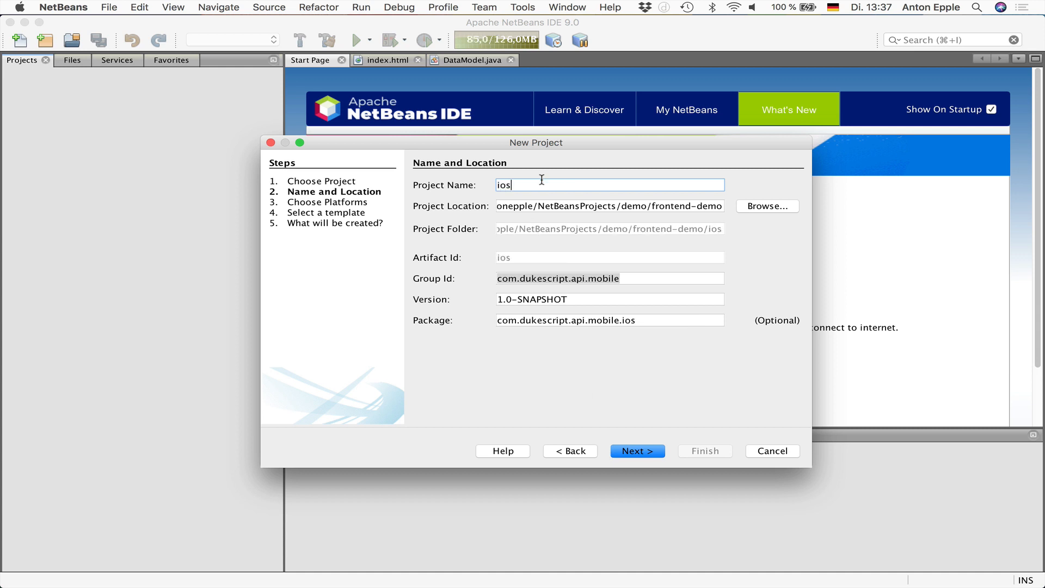
text(-demo)
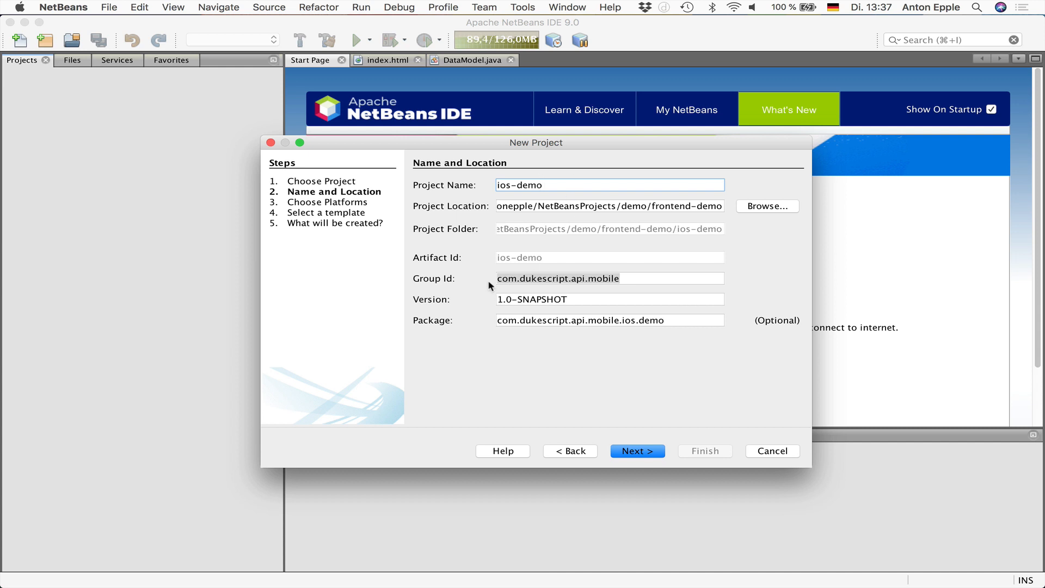
mouse_move(527, 254)
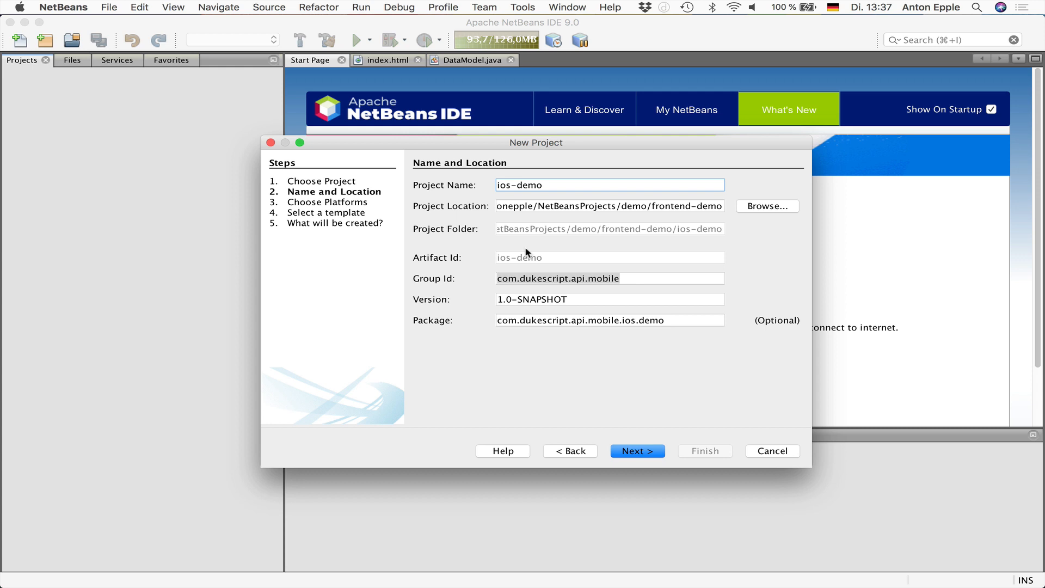
mouse_move(565, 279)
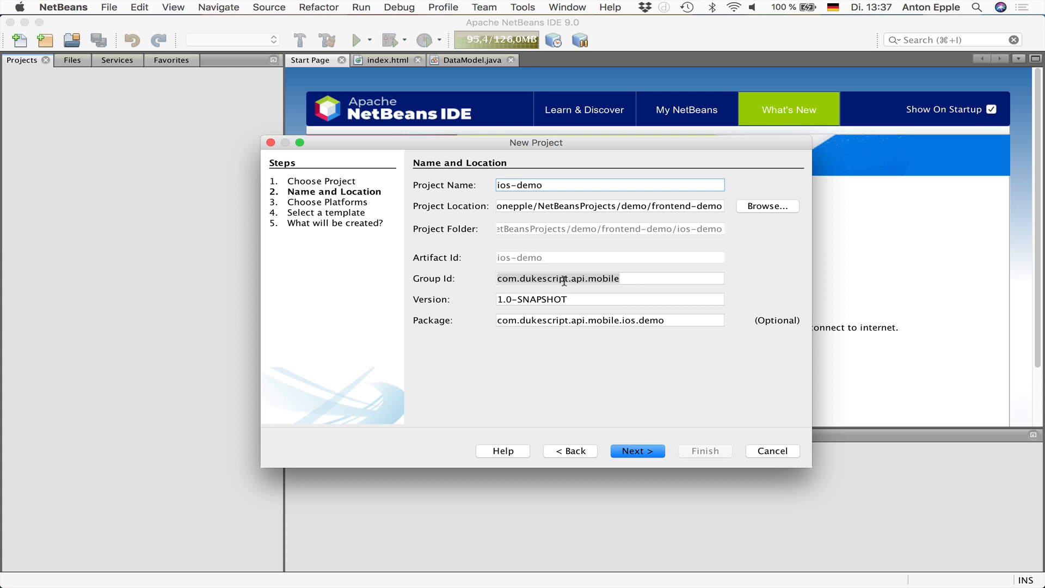
mouse_move(575, 324)
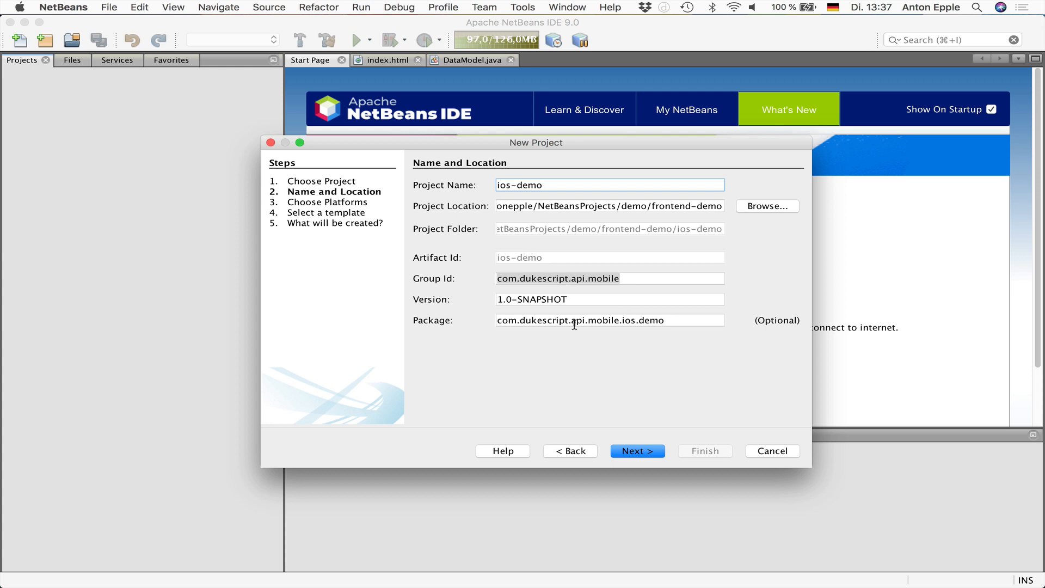
click(637, 451)
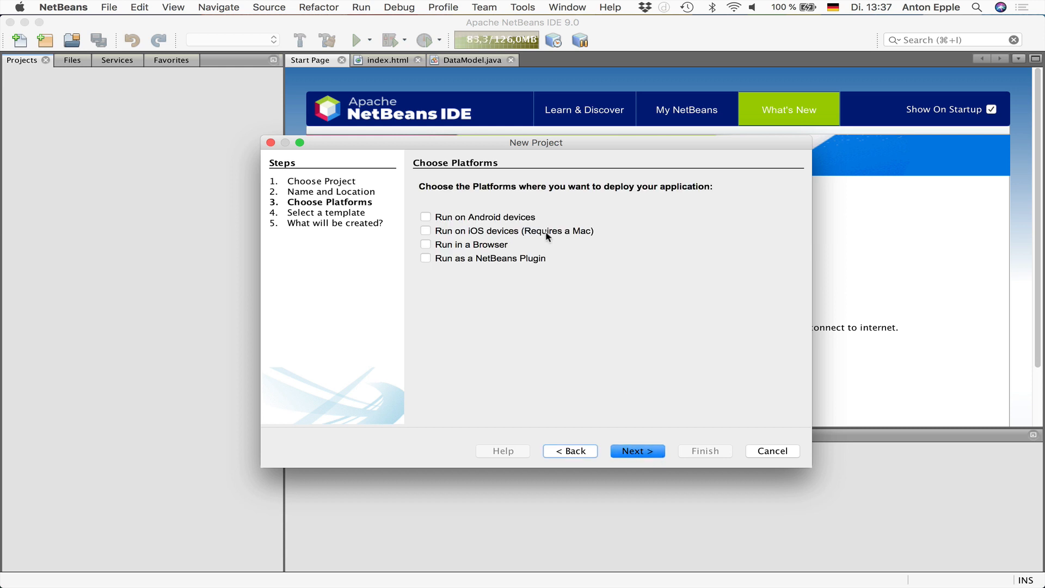
mouse_move(525, 226)
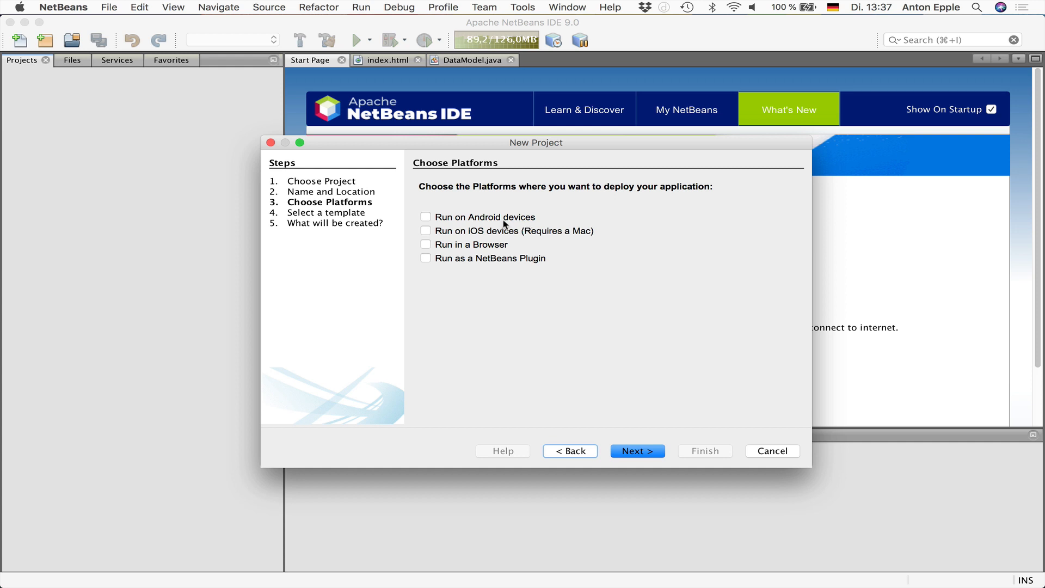
mouse_move(493, 222)
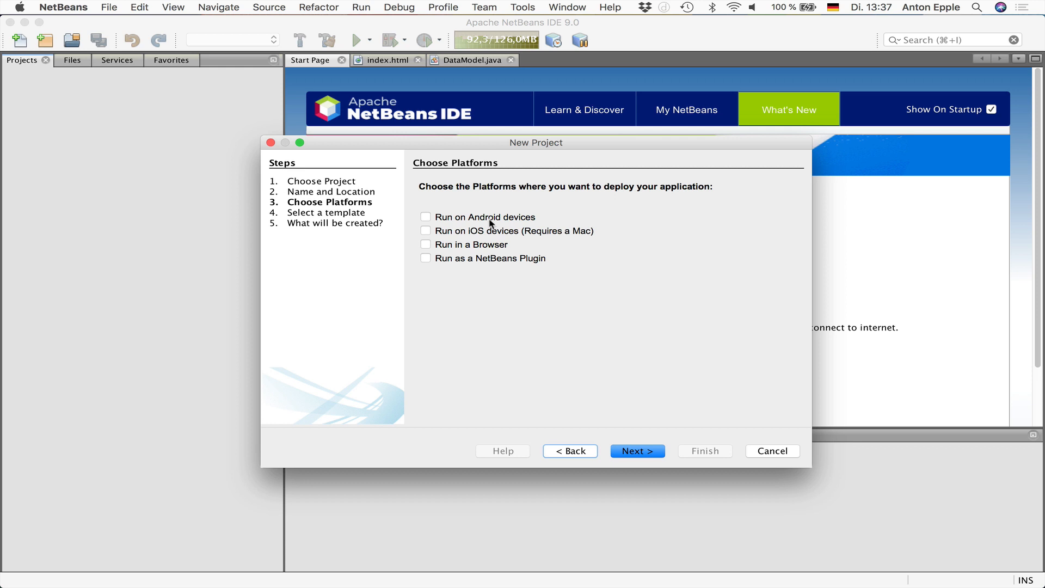
mouse_move(466, 248)
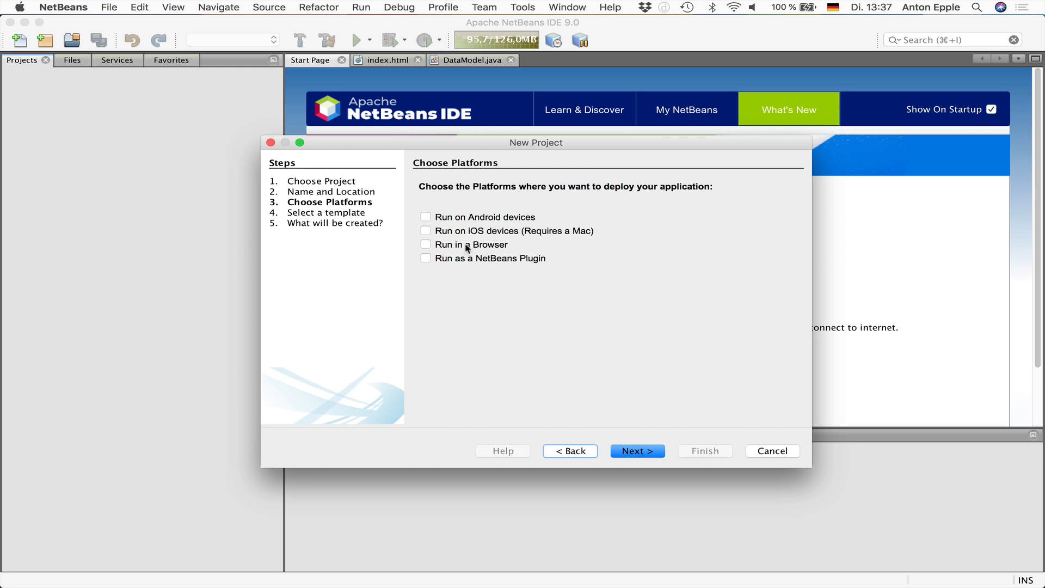
mouse_move(464, 259)
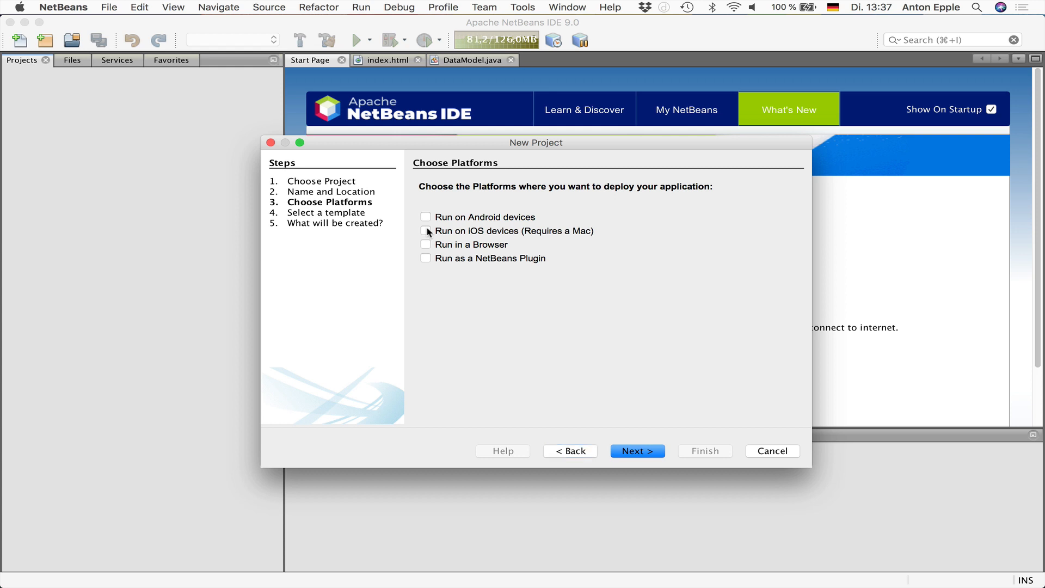
Enable Run on iOS devices with an iPad Air (8.1) using Mobidevelop RoboVM, then continue to templates.
click(426, 230)
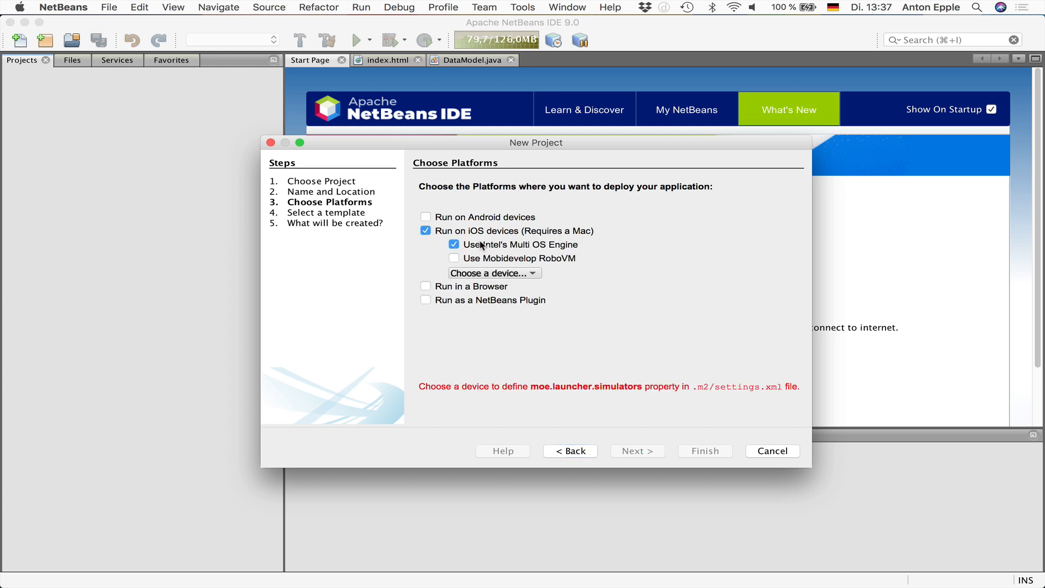
click(493, 273)
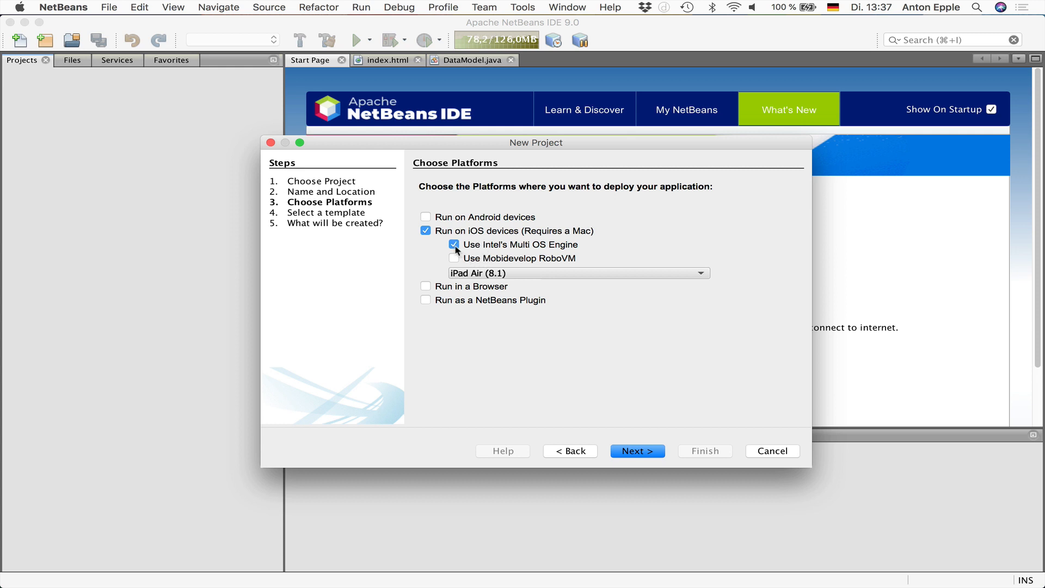
click(455, 259)
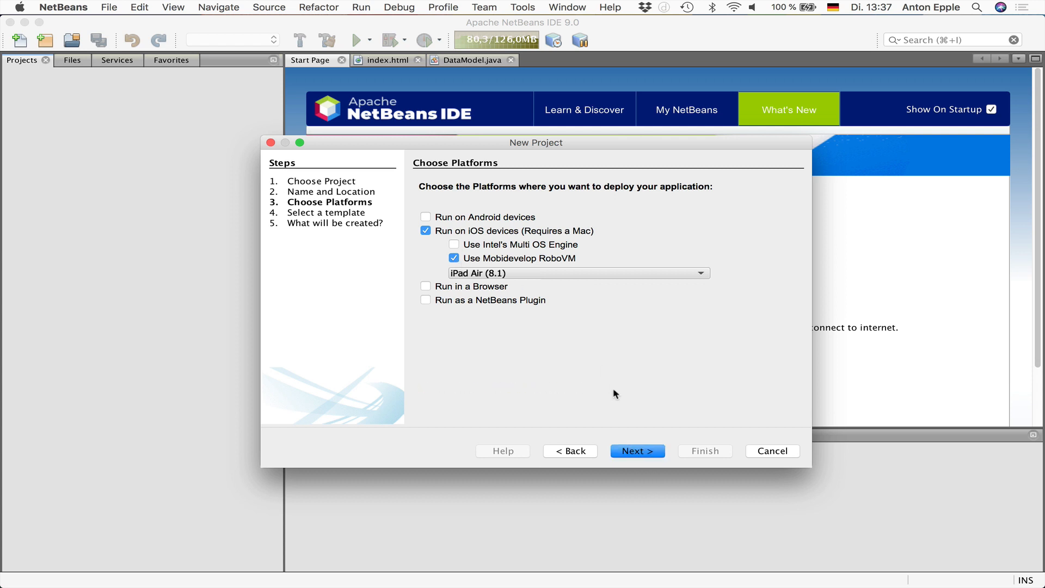
mouse_move(598, 399)
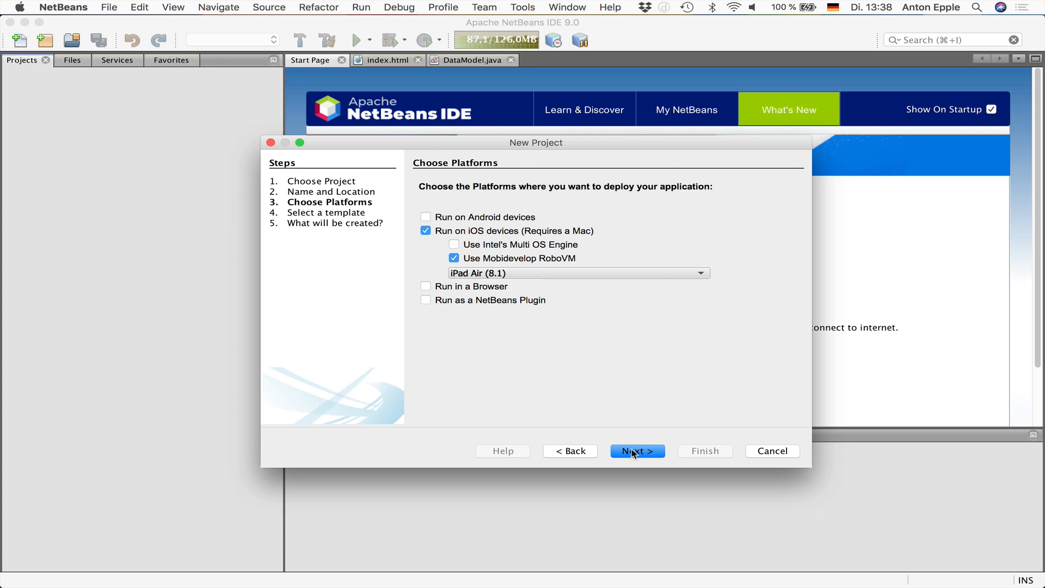
click(636, 451)
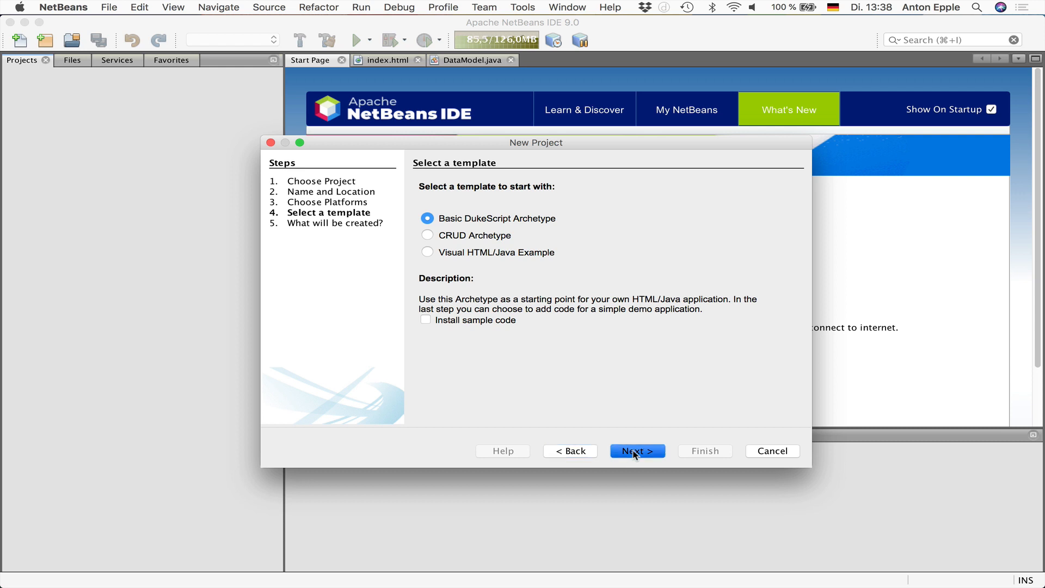
mouse_move(551, 333)
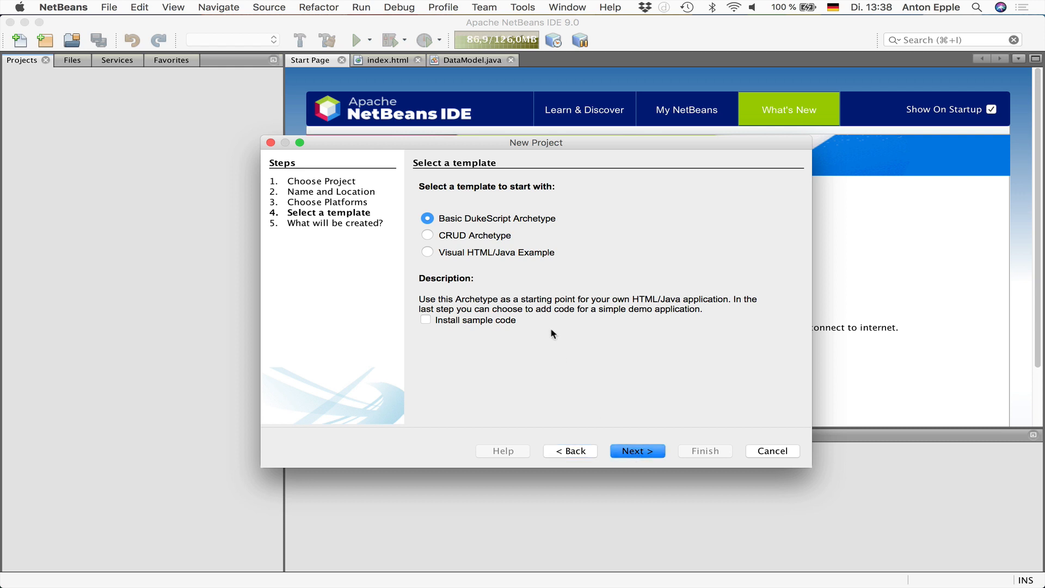
mouse_move(520, 251)
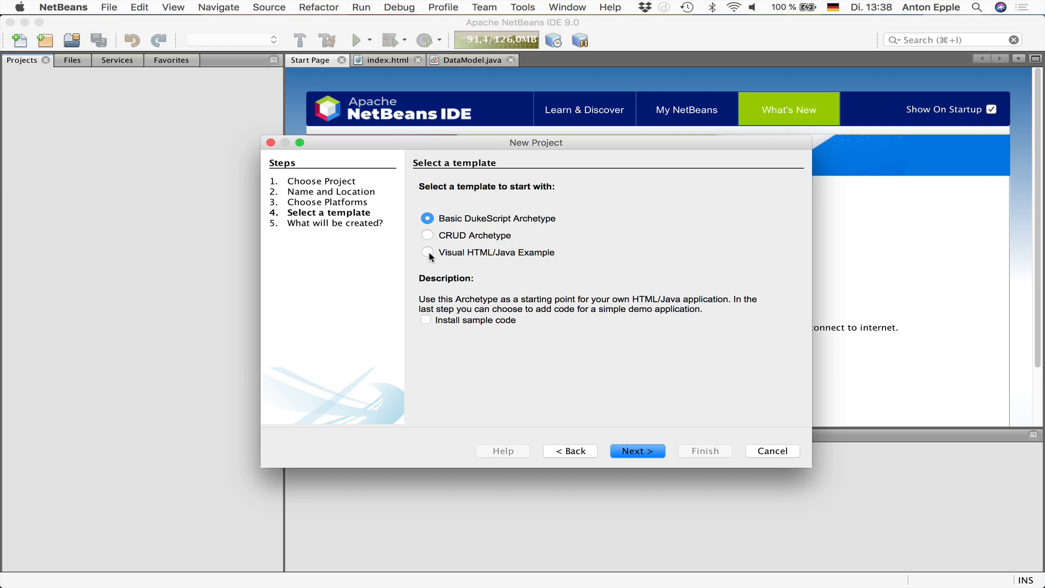
Select the Visual HTML/Java Example template and advance to the archetype summary.
click(426, 252)
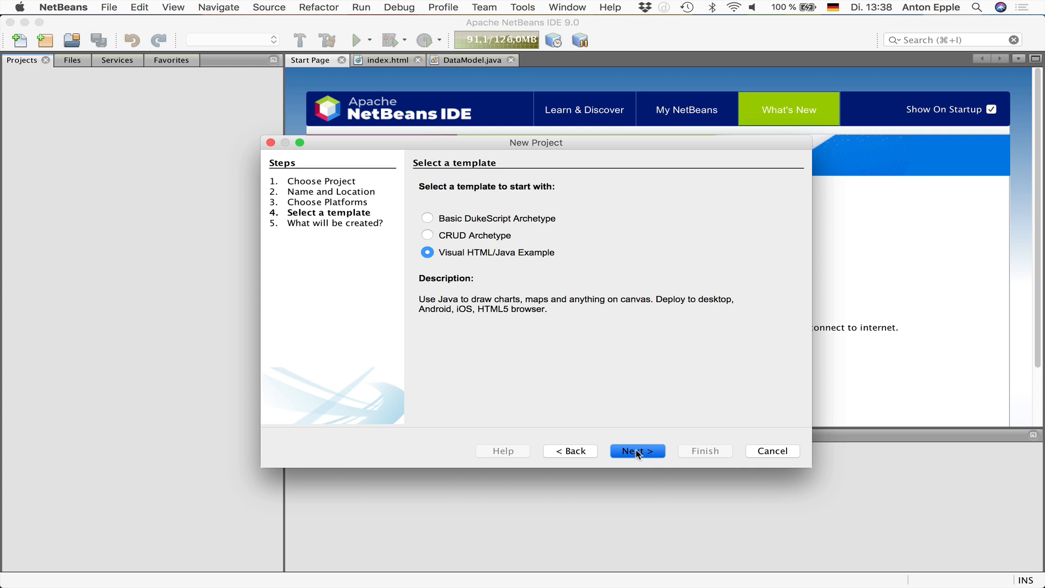
click(637, 451)
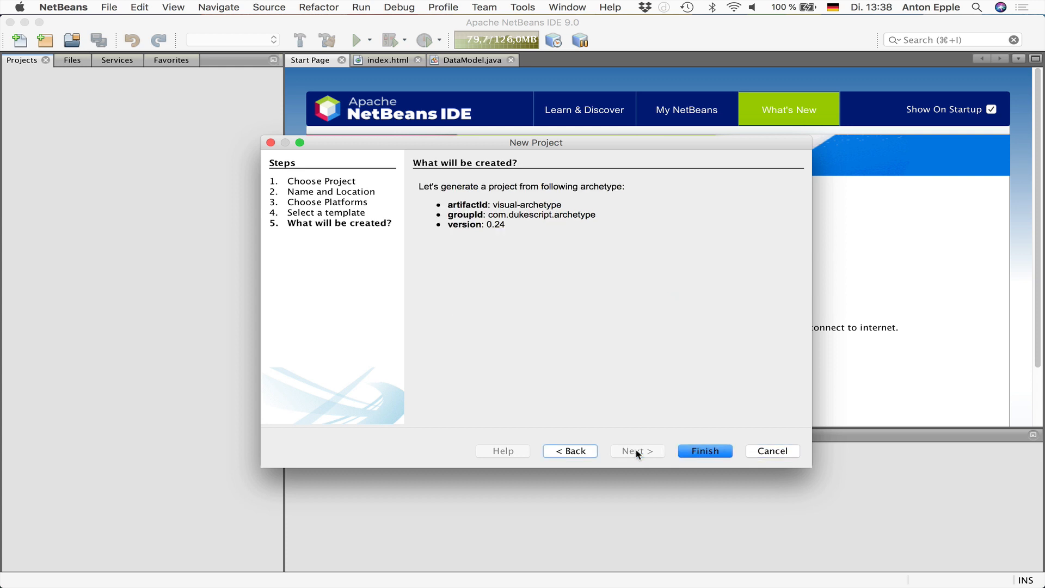
mouse_move(563, 280)
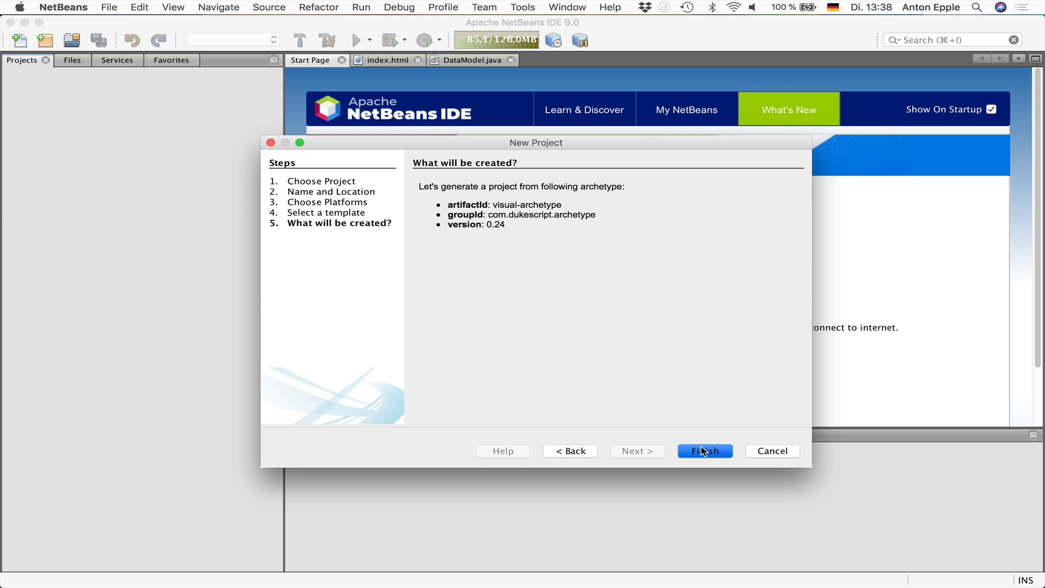
Finish the wizard so the ios-demo projects are generated and DataModel.java opens.
click(705, 451)
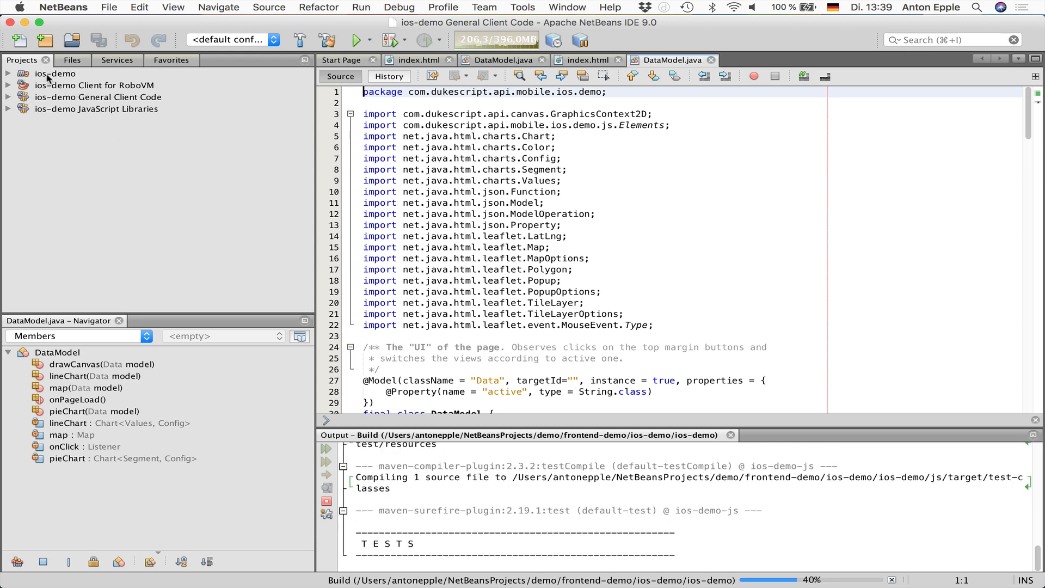
mouse_move(56, 73)
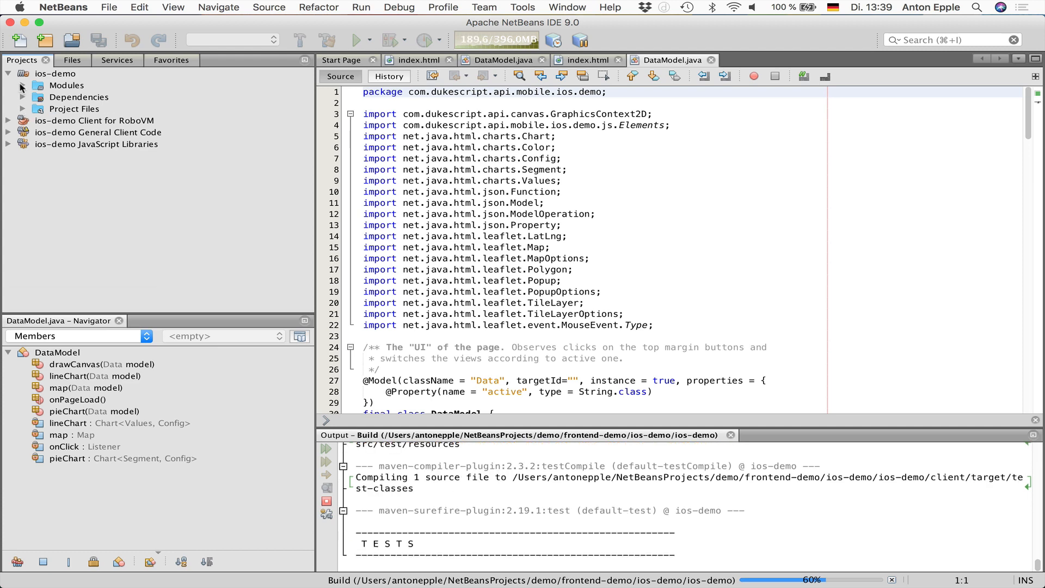
Browse ios-demo's modules: General Client Code, JavaScript Libraries and Client for RoboVM, as the build succeeds.
click(22, 85)
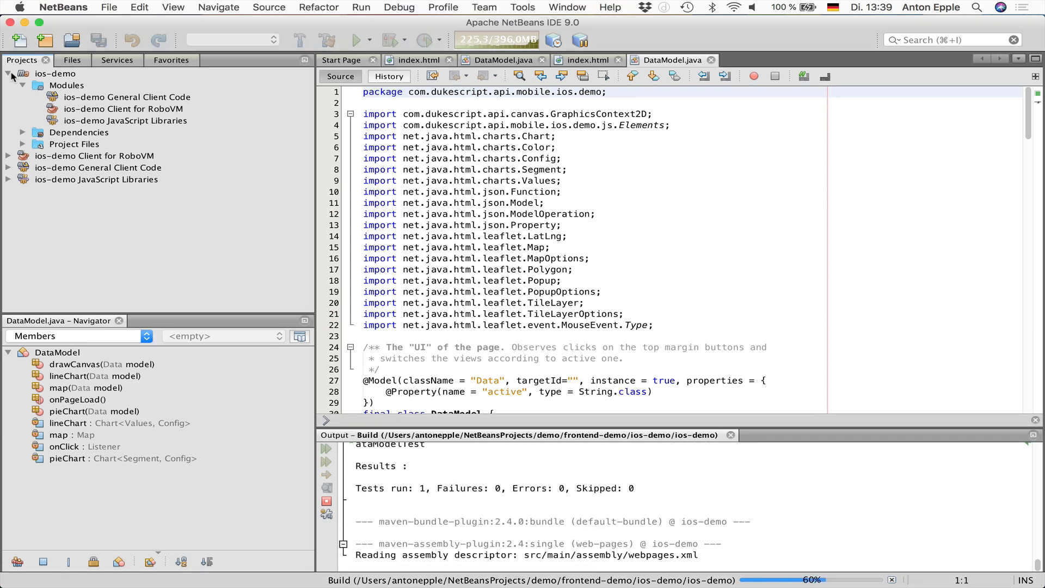
click(7, 73)
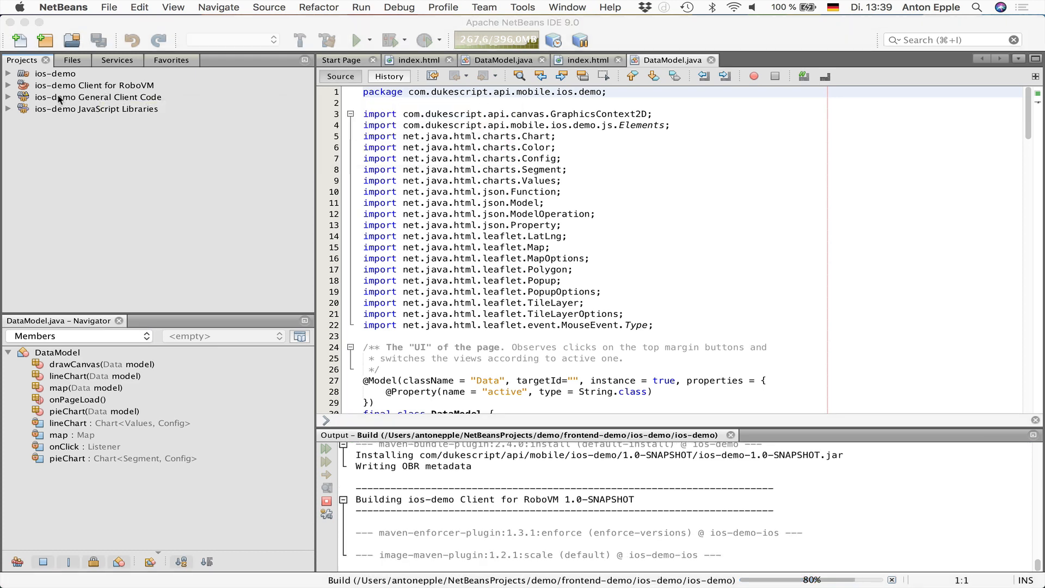
click(97, 96)
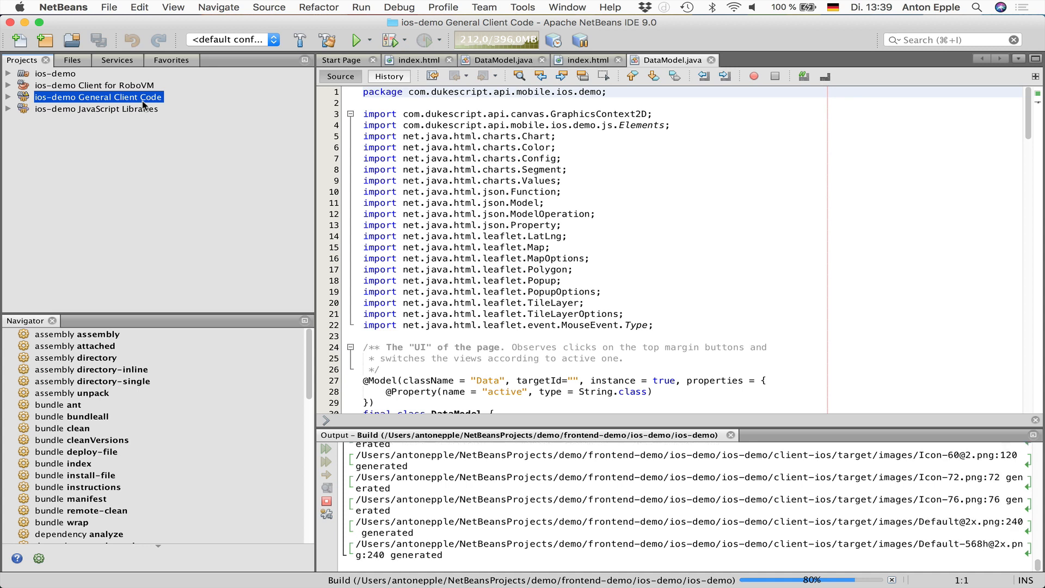
mouse_move(97, 97)
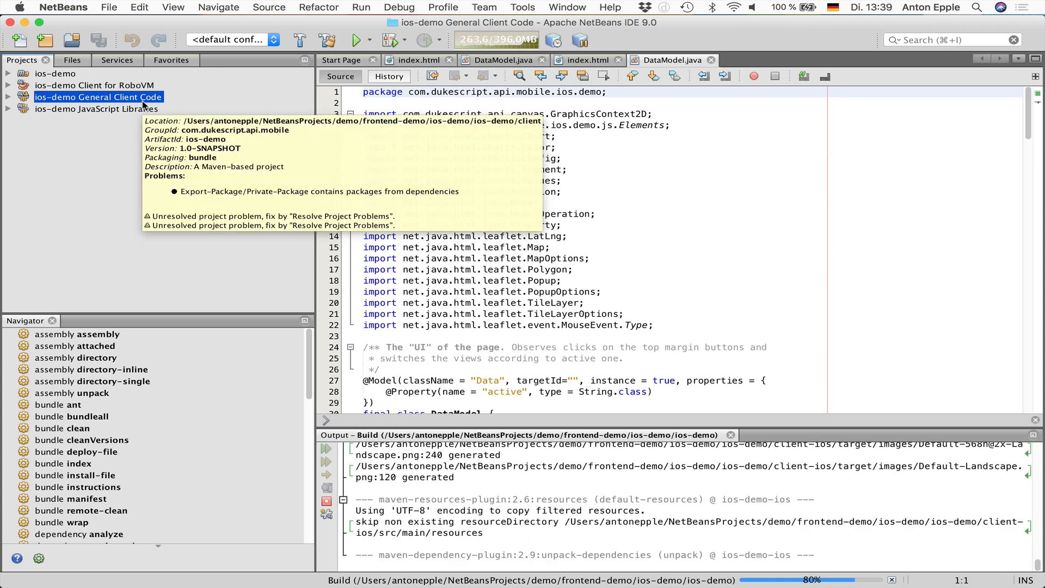
mouse_move(103, 116)
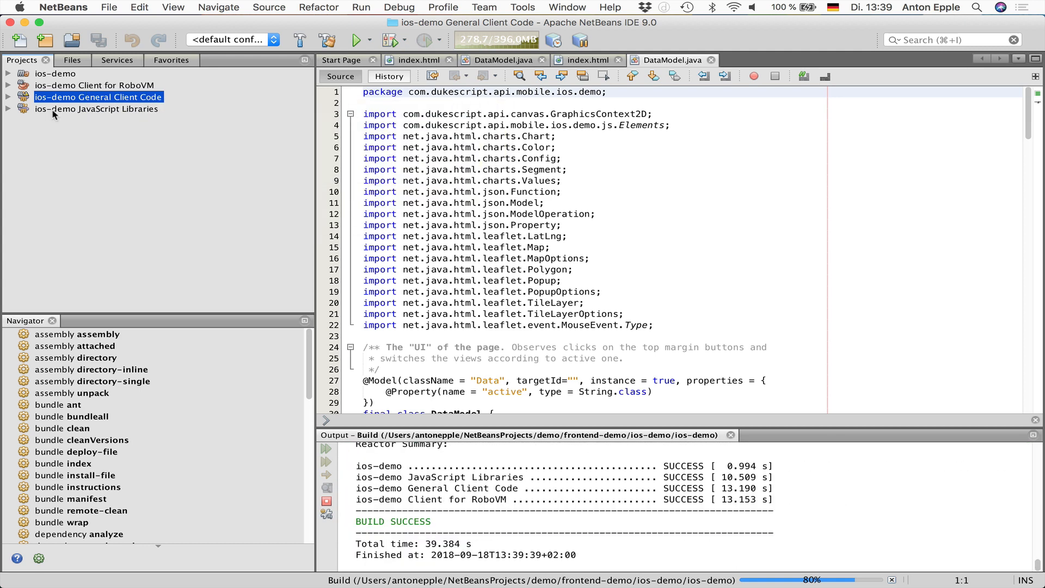
click(96, 109)
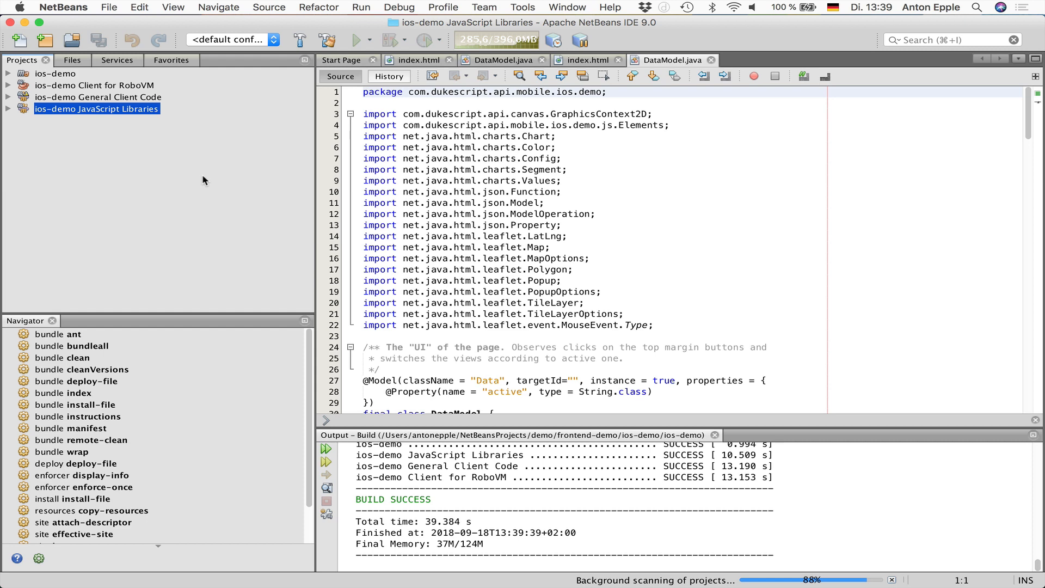
mouse_move(131, 137)
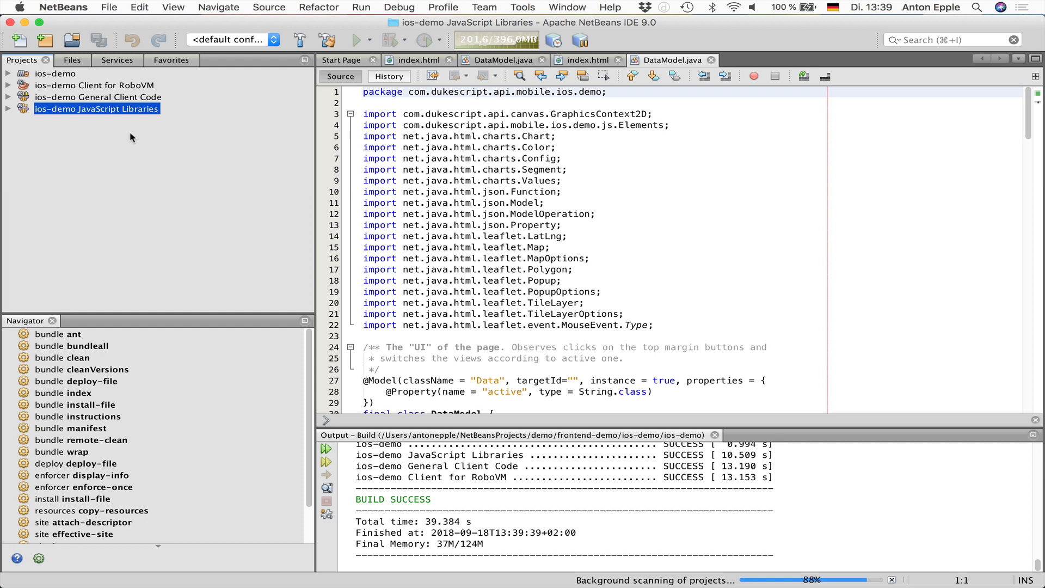
click(93, 85)
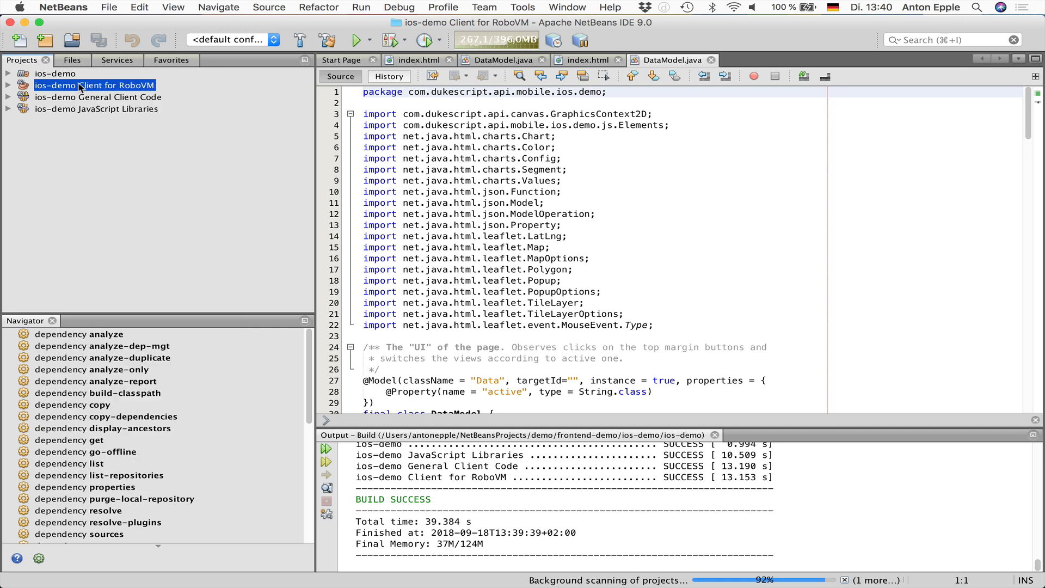
Run the ios-demo Client for RoboVM via Run Maven > Run in iPad Simulator.
right_click(94, 85)
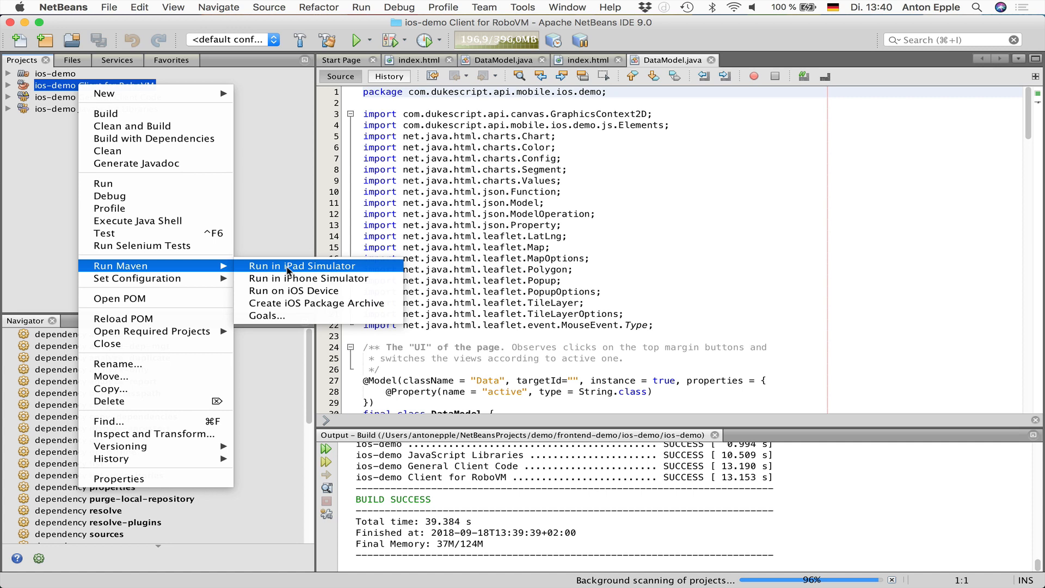
click(303, 265)
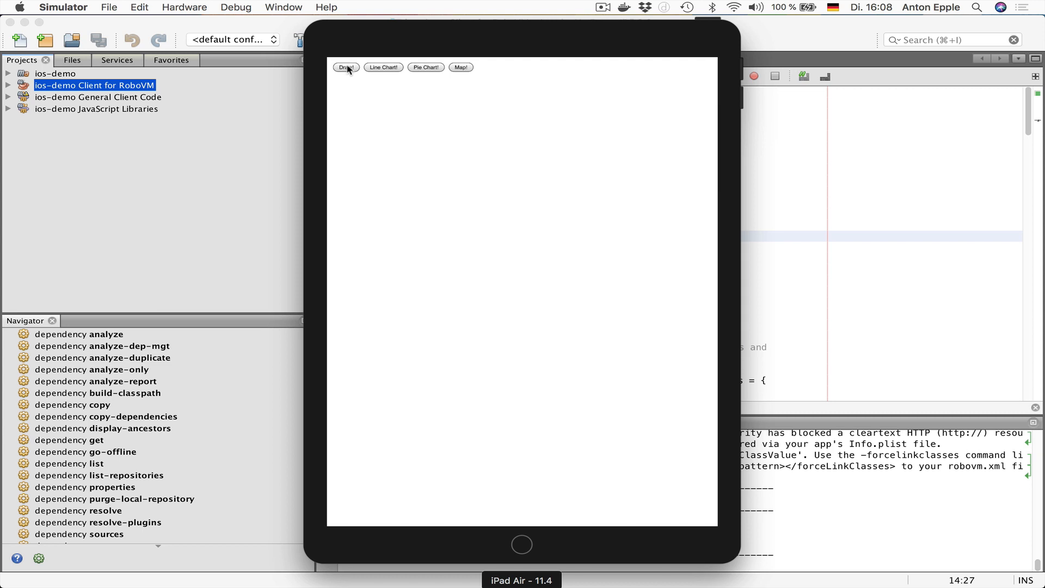
Show the Draw, Line Chart, Pie Chart and Map views, then the blue polygon's DukeScript popup.
click(345, 68)
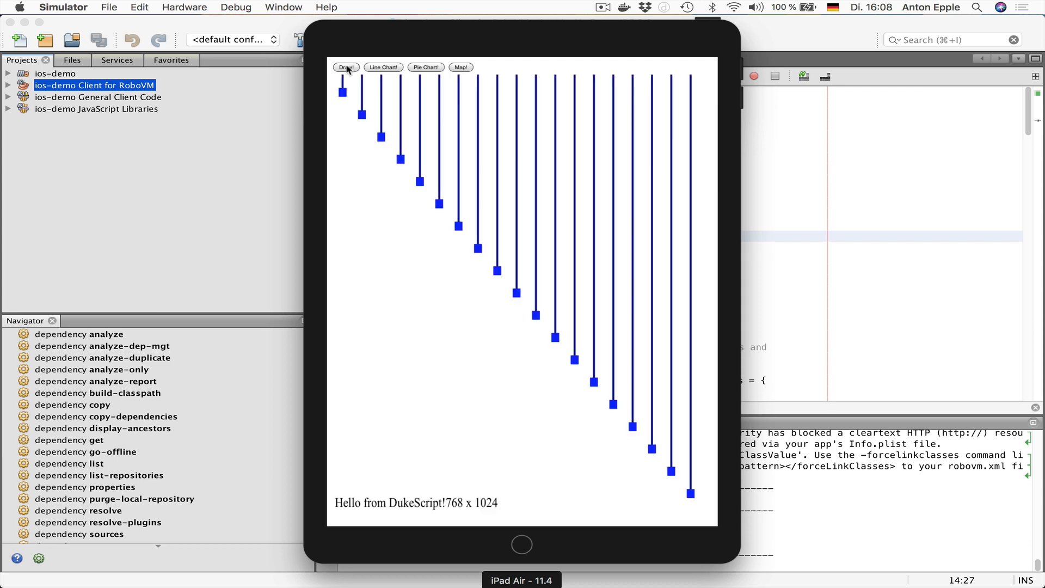
mouse_move(373, 69)
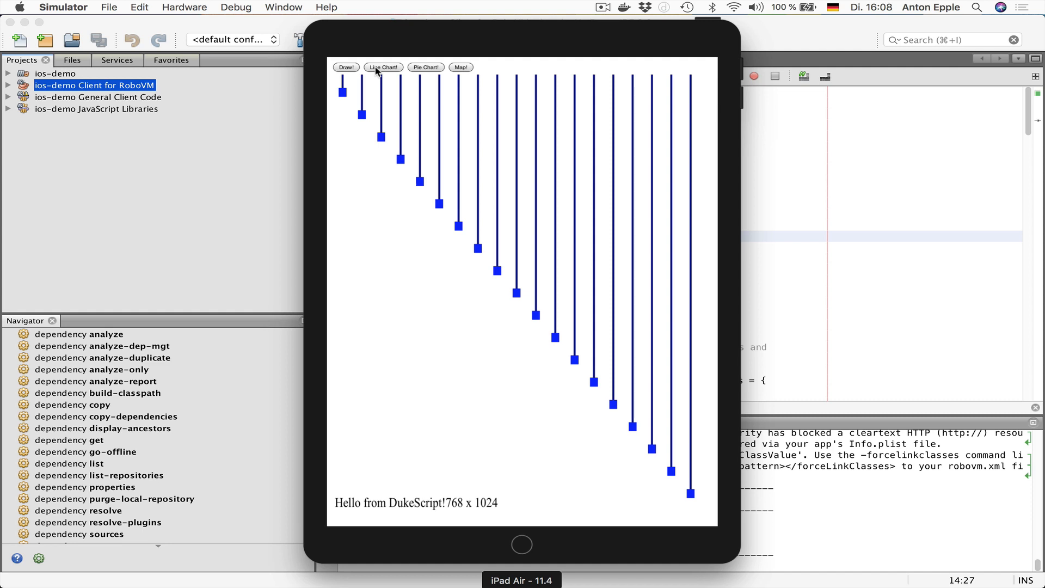
click(382, 68)
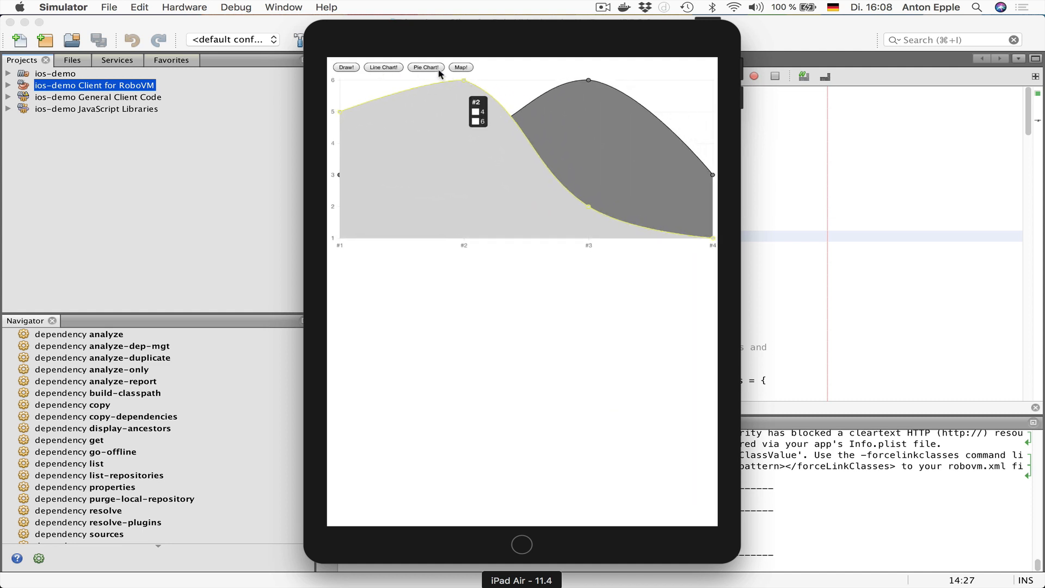
click(425, 67)
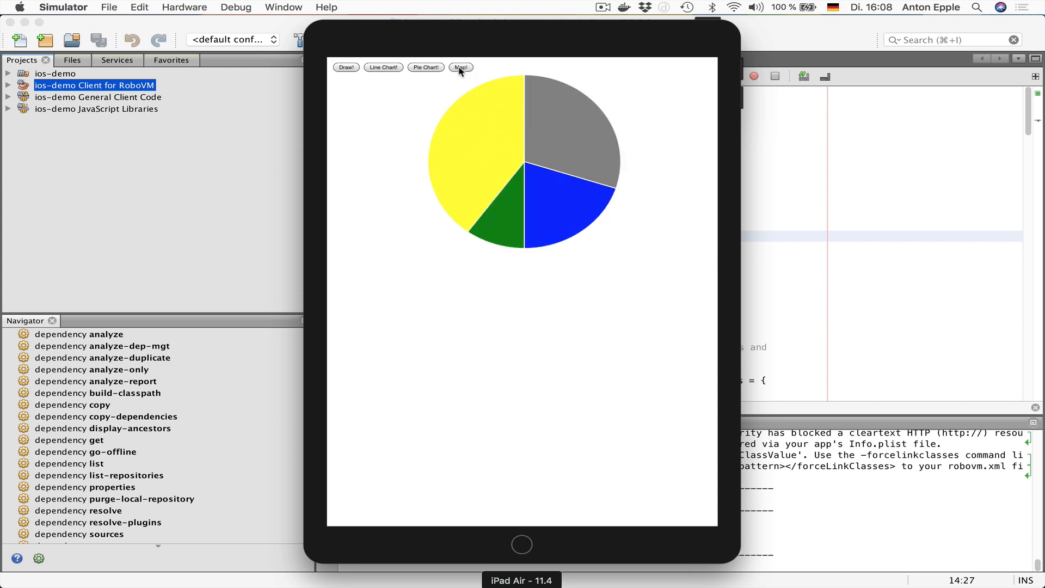
click(459, 68)
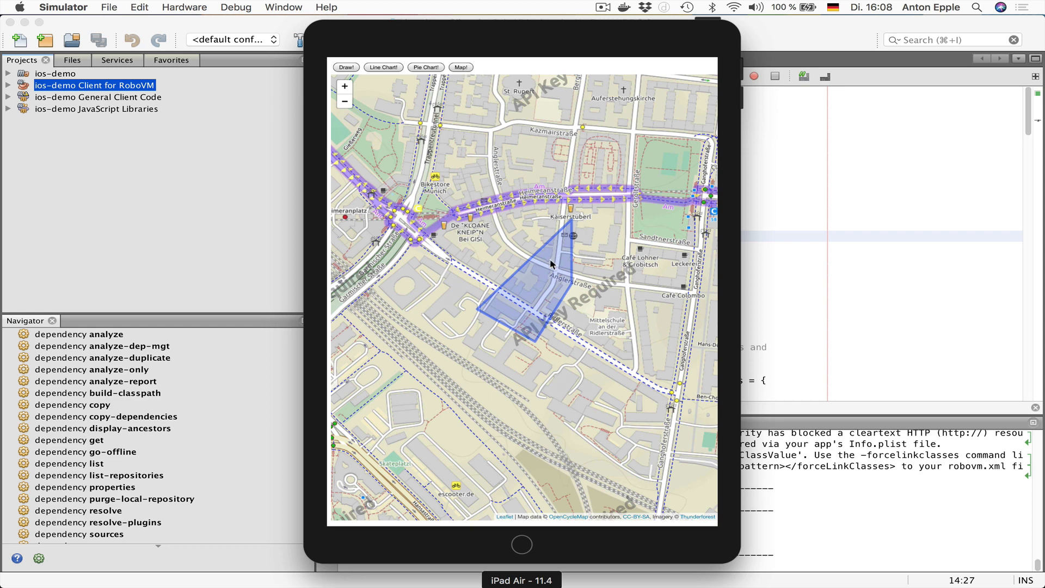
click(552, 263)
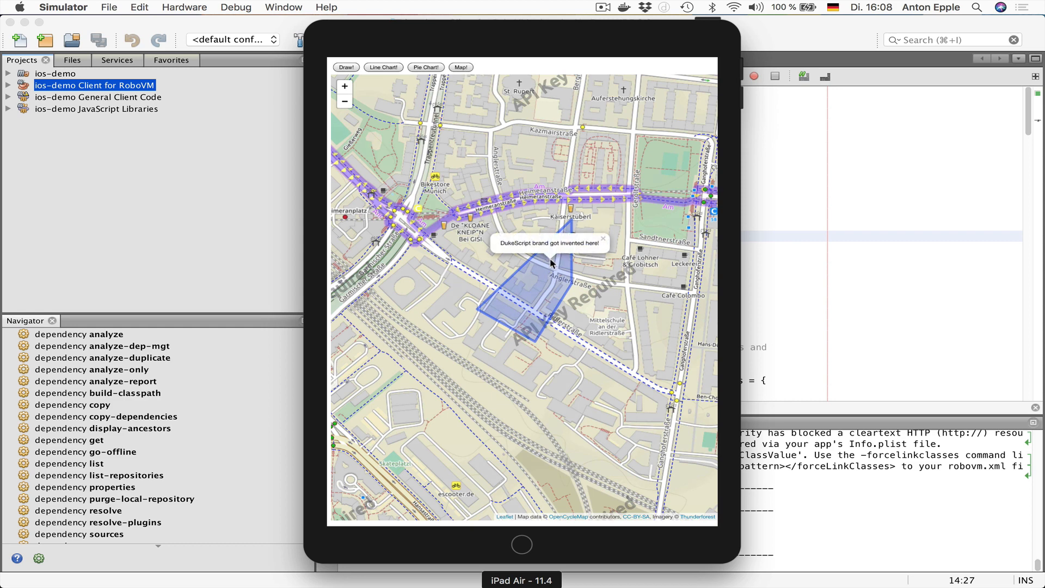